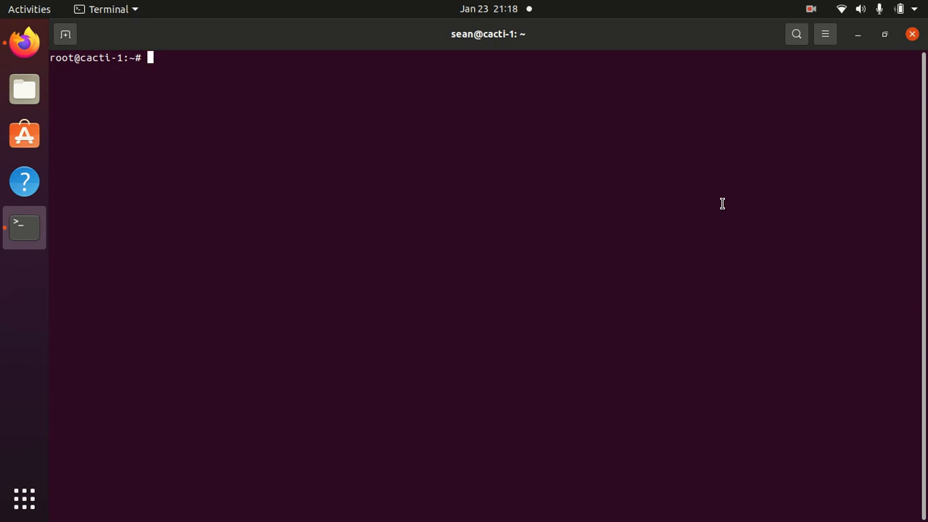
# Change to /var/www/html/cacti/service, list its files, and print README.md
pyautogui.press('Return')
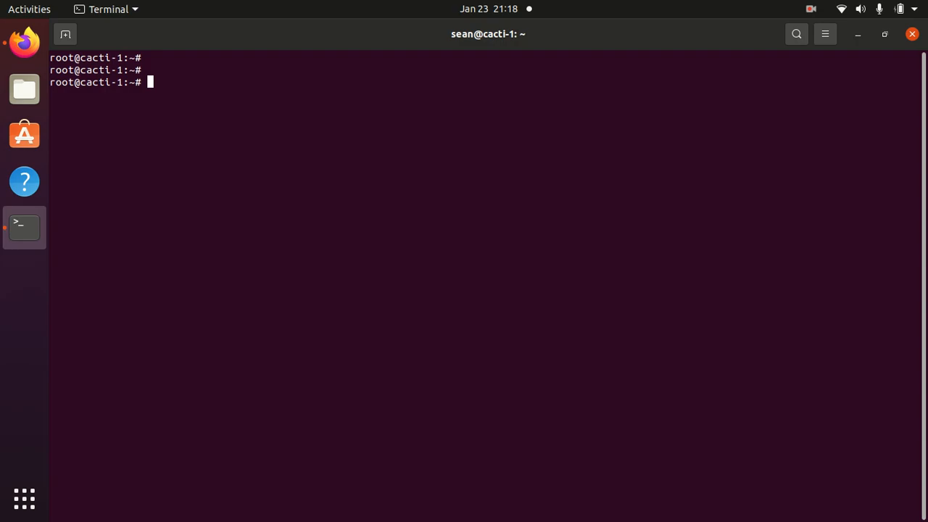
pyautogui.press('Return')
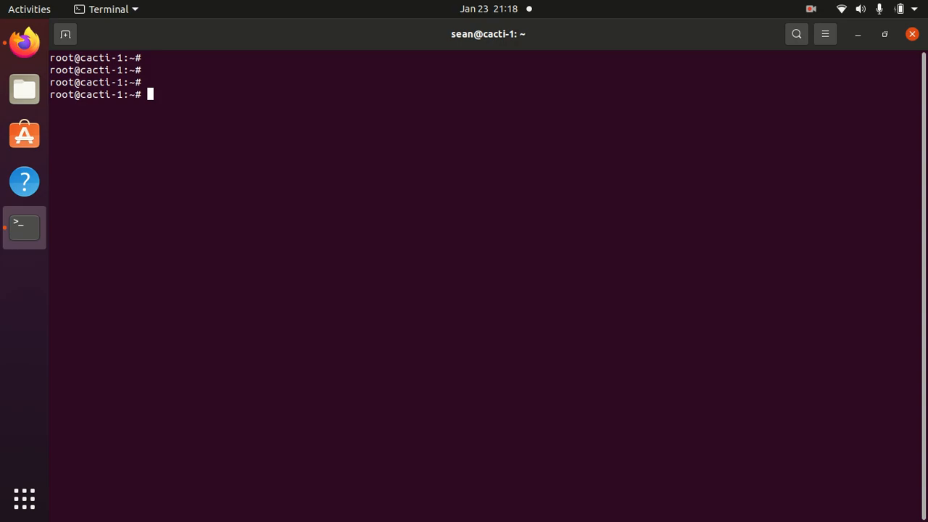
pyautogui.write('cd /v')
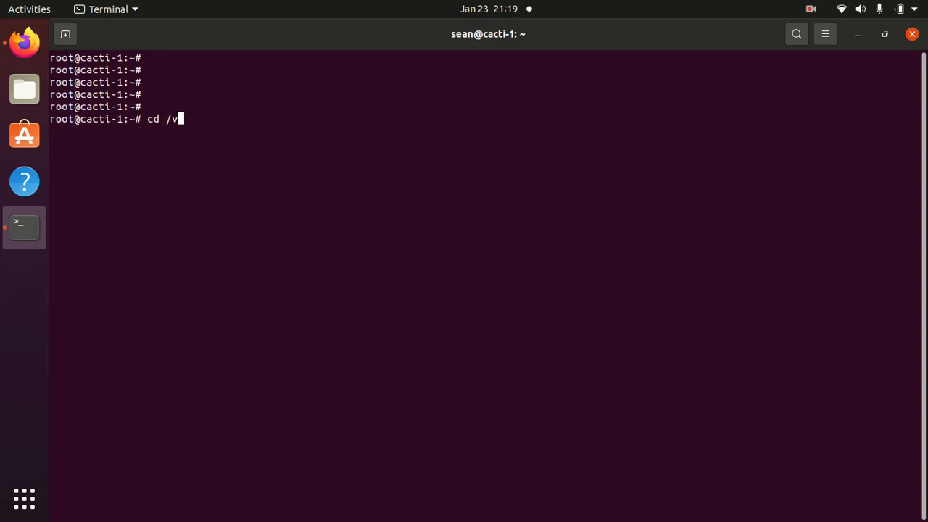
pyautogui.write('ar/www/html/')
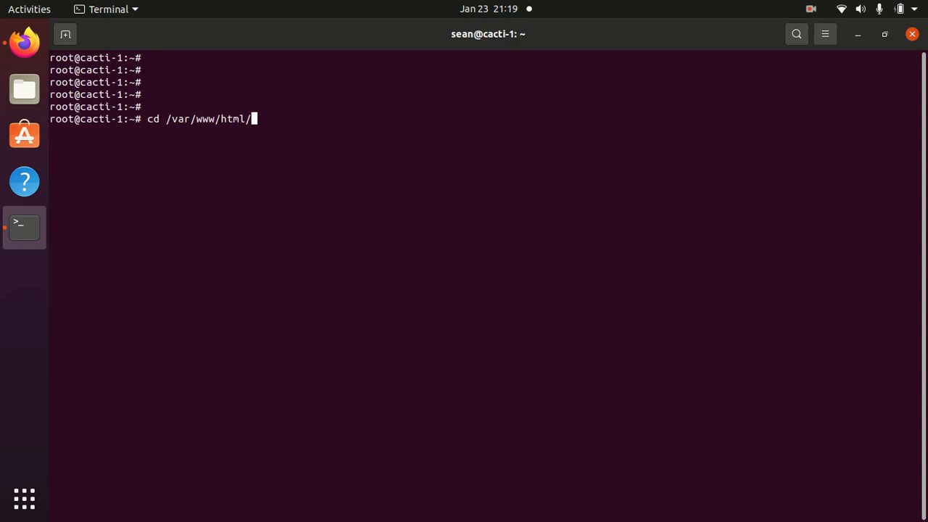
pyautogui.write('cacti/service/')
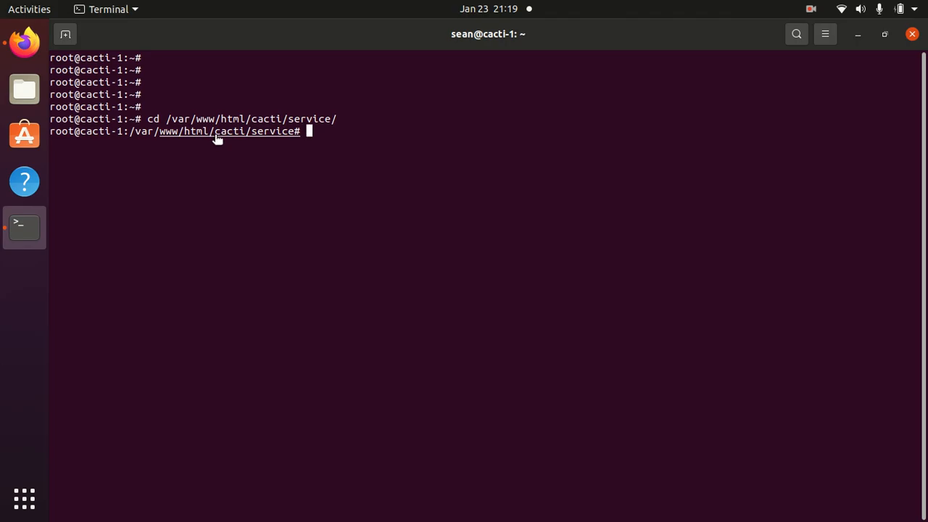
pyautogui.write('ls')
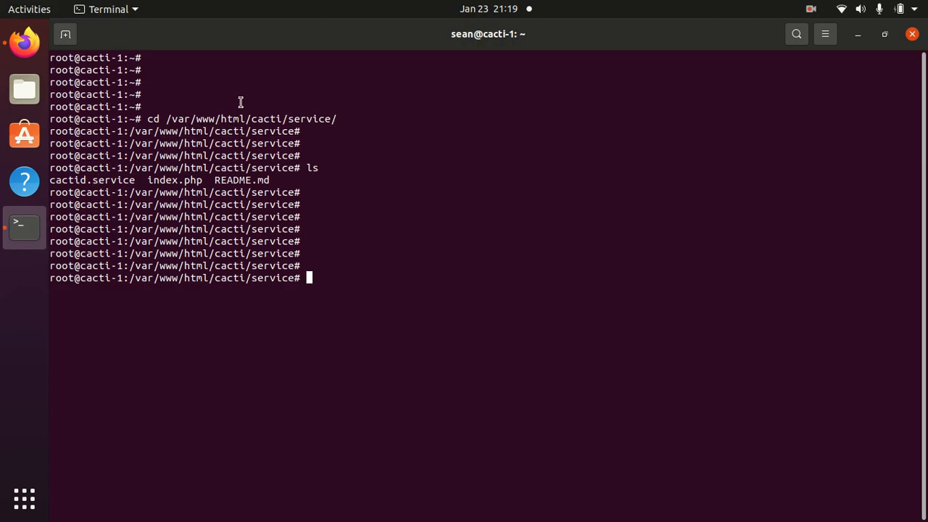
pyautogui.write('cat README.md')
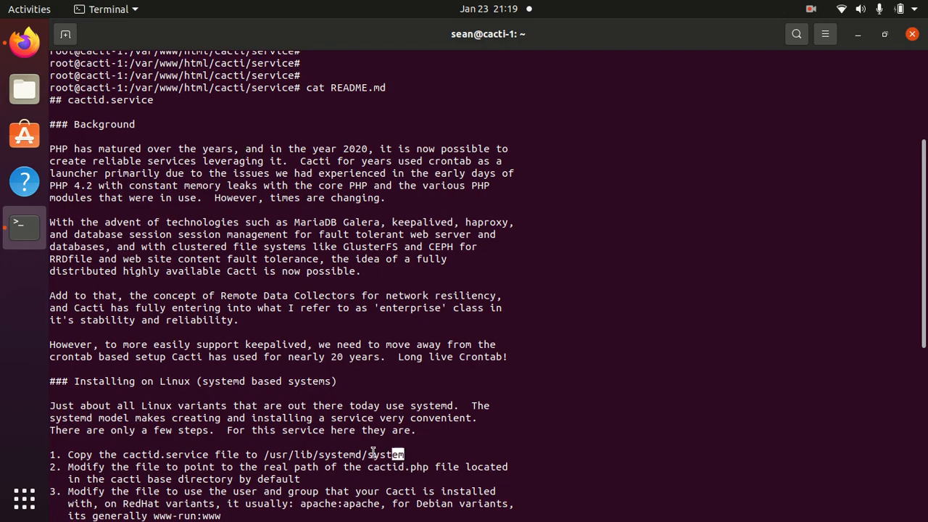
# Copy cactid.service to /usr/lib/systemd/system and cd into that directory
pyautogui.doubleClick(334, 455)
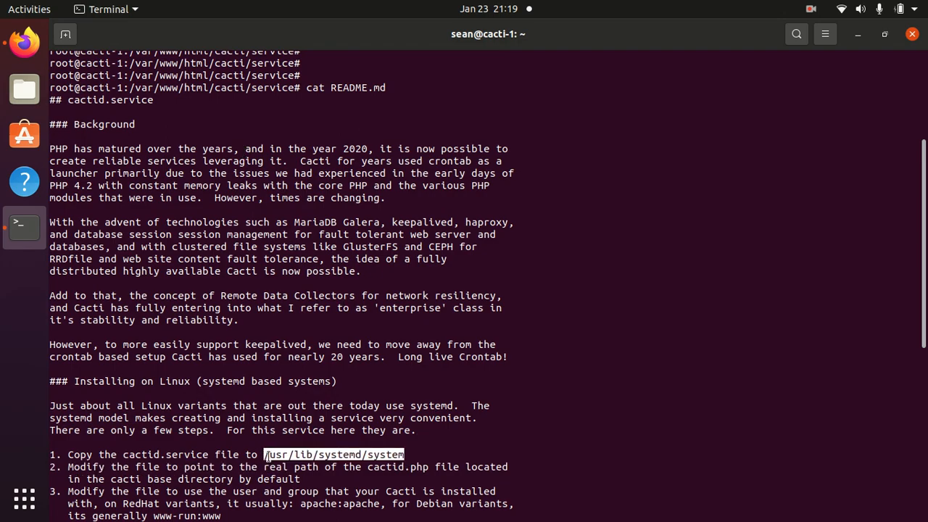
pyautogui.moveTo(780, 286)
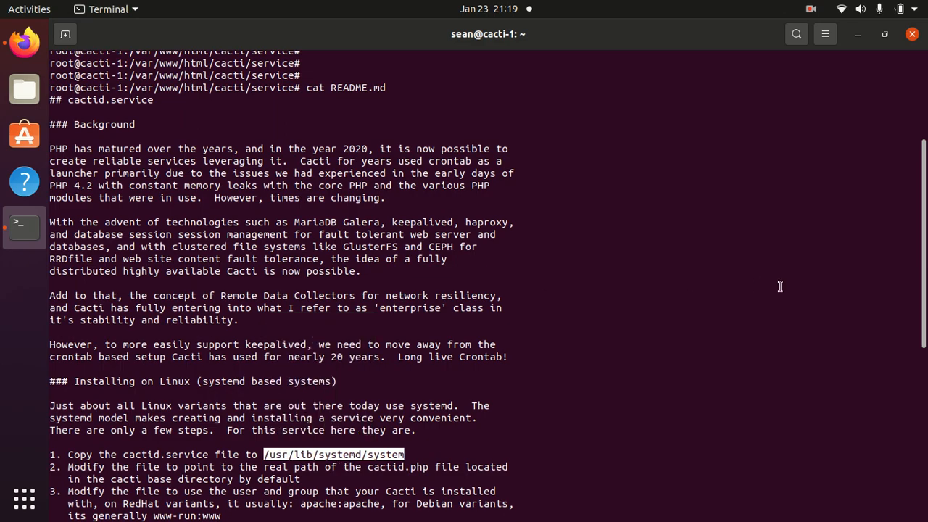
pyautogui.scroll(-3)
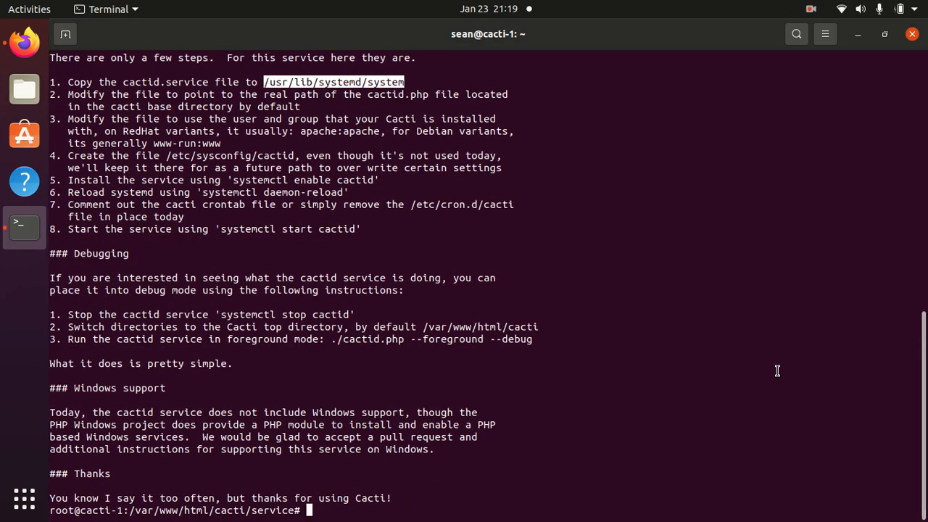
pyautogui.write('cp')
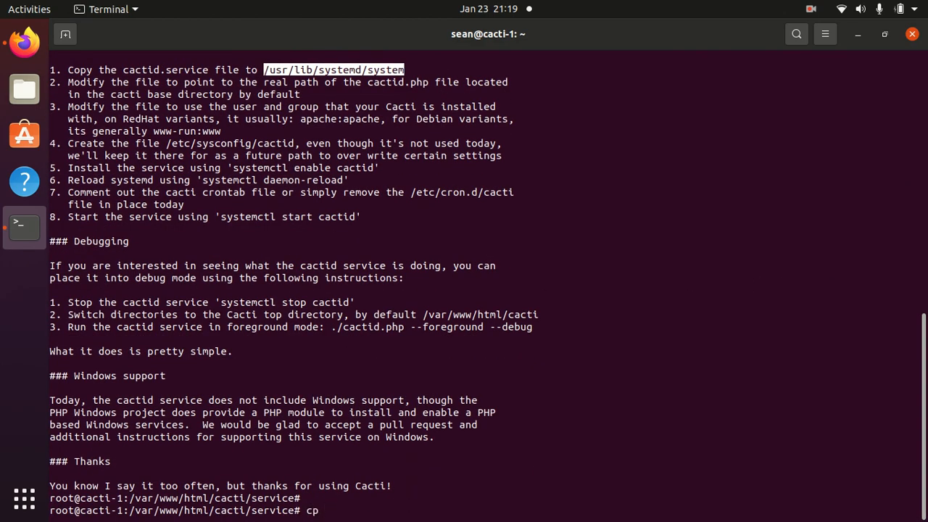
pyautogui.write('cactid.service /usr/lib/systemd/system')
pyautogui.write('cd')
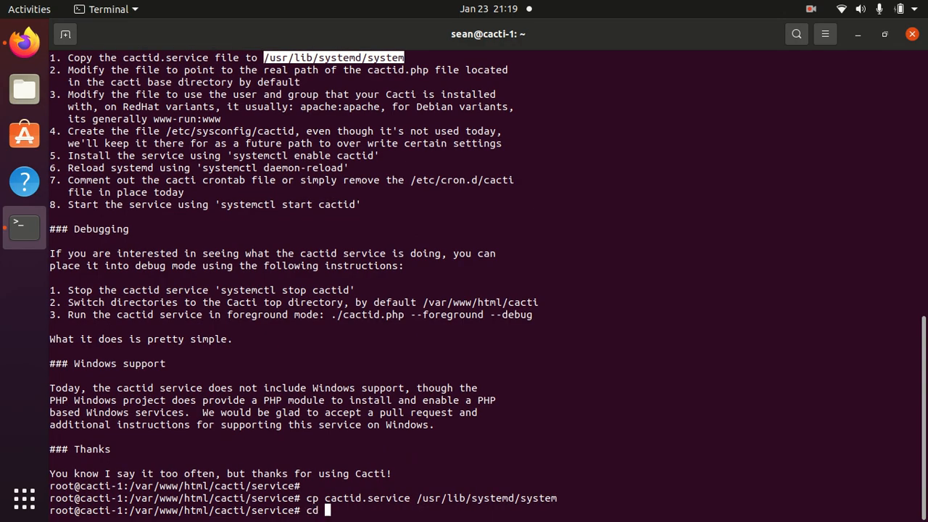
pyautogui.write('/usr/lib/systemd/system')
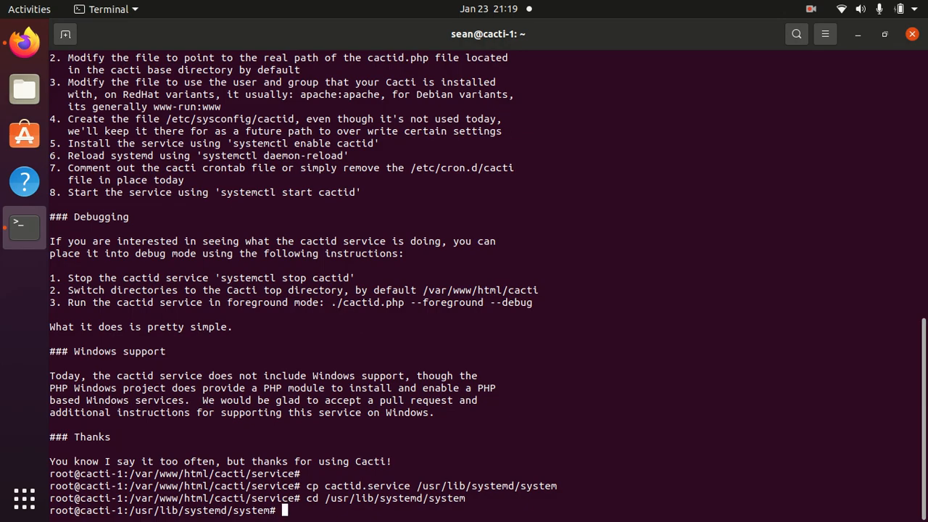
# Open cactid.service in nano and replace apache with www-data for User and Group
pyautogui.write('nan')
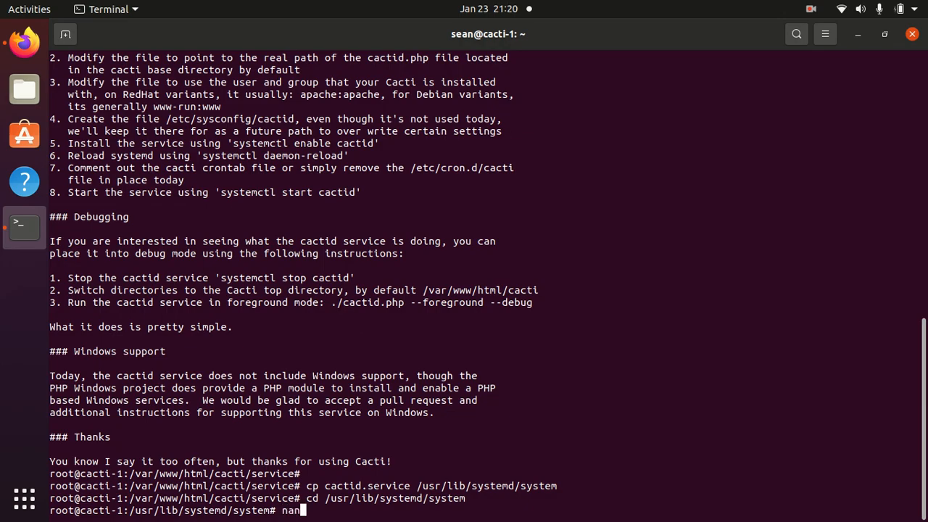
pyautogui.press('Return')
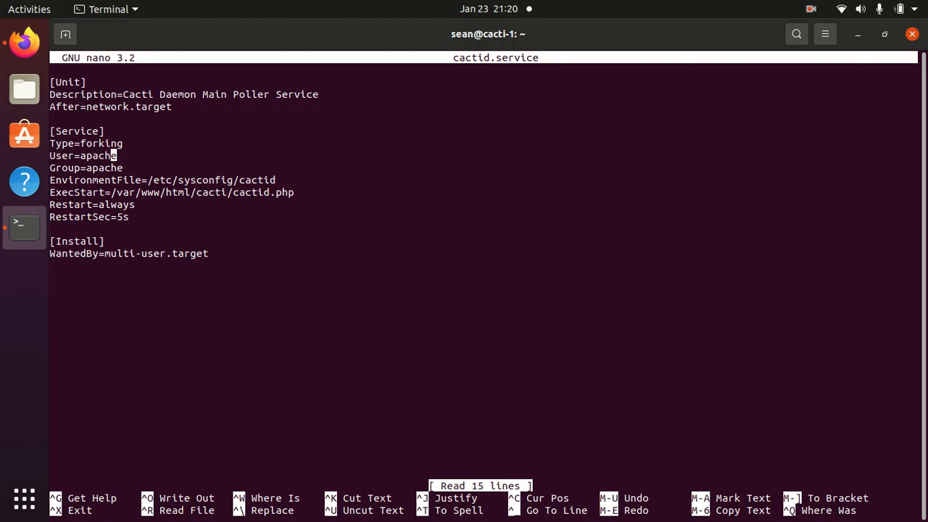
pyautogui.press('BackSpace')
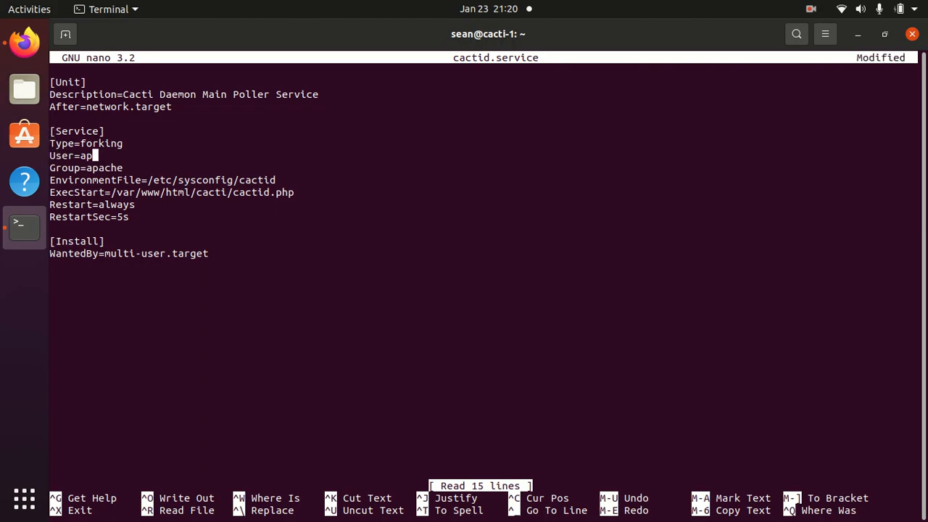
pyautogui.press('BackSpace')
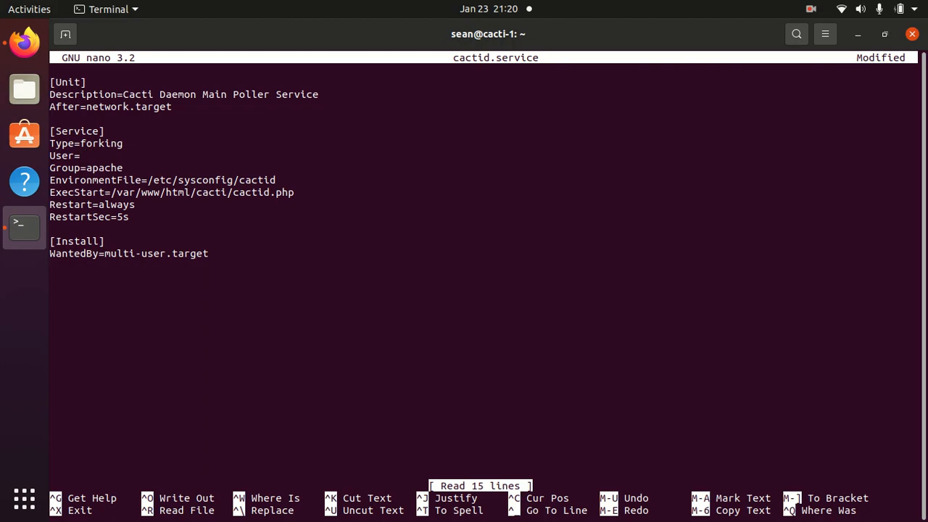
pyautogui.write('w')
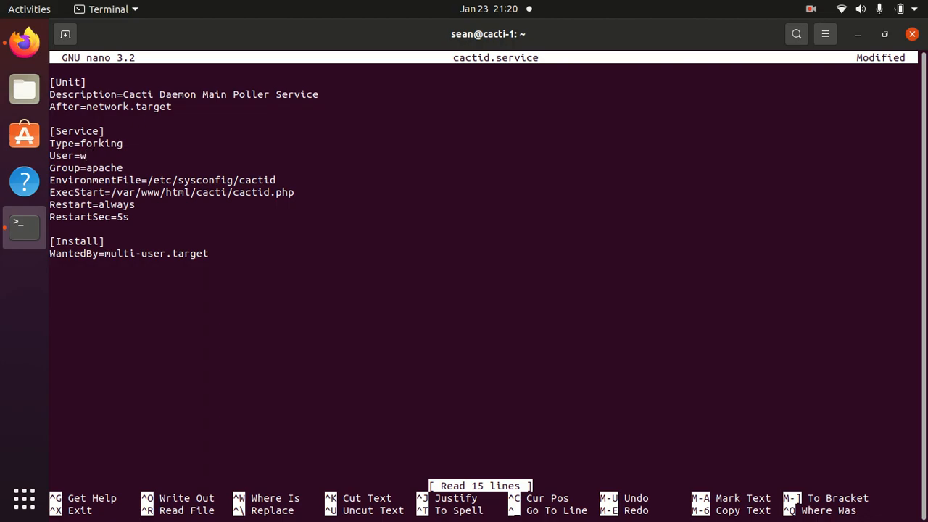
pyautogui.write('ww-')
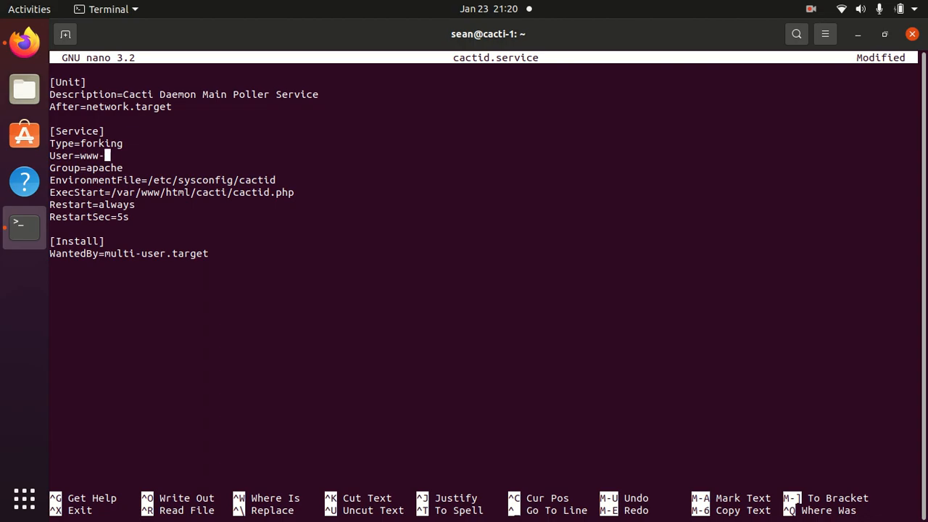
pyautogui.write('data')
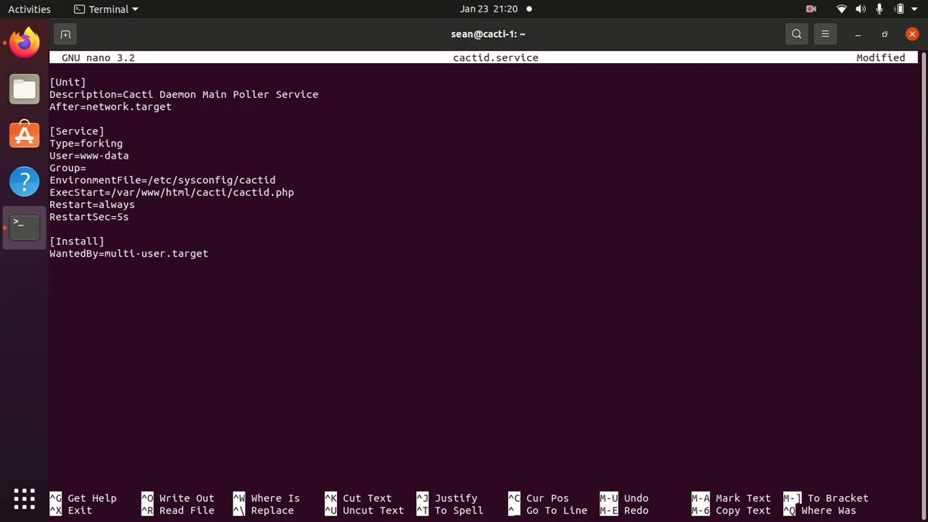
pyautogui.write('www-data')
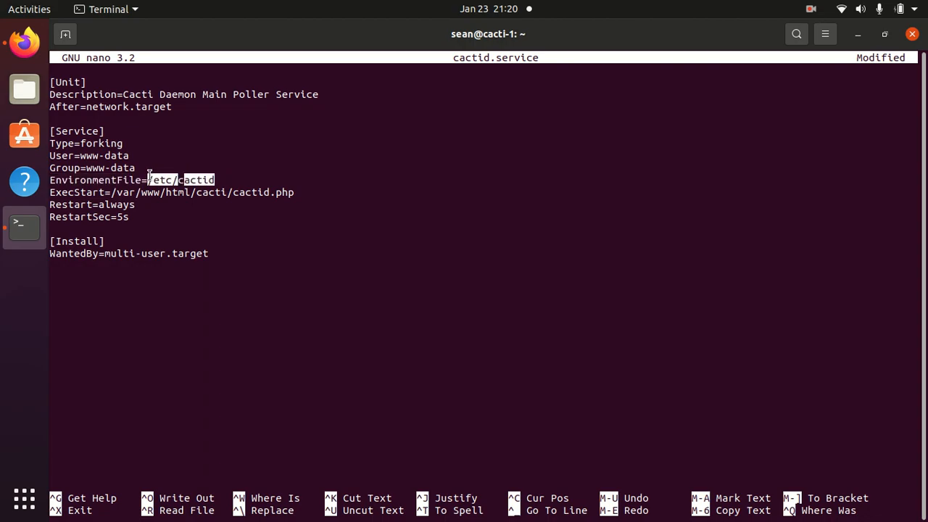
# Save cactid.service, exit nano, and create the empty /etc/cactid file
pyautogui.press('ctrl+o')
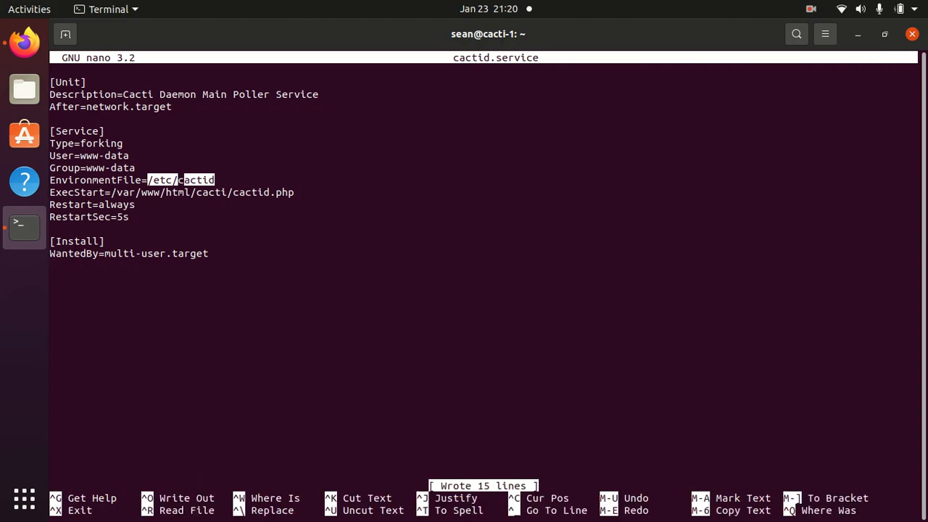
pyautogui.press('ctrl+x')
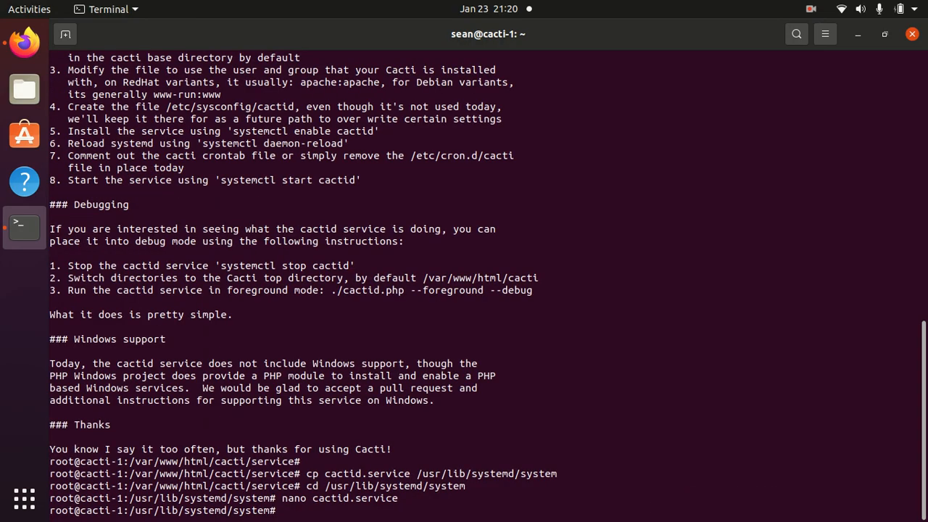
pyautogui.write('touch /etc/cactid')
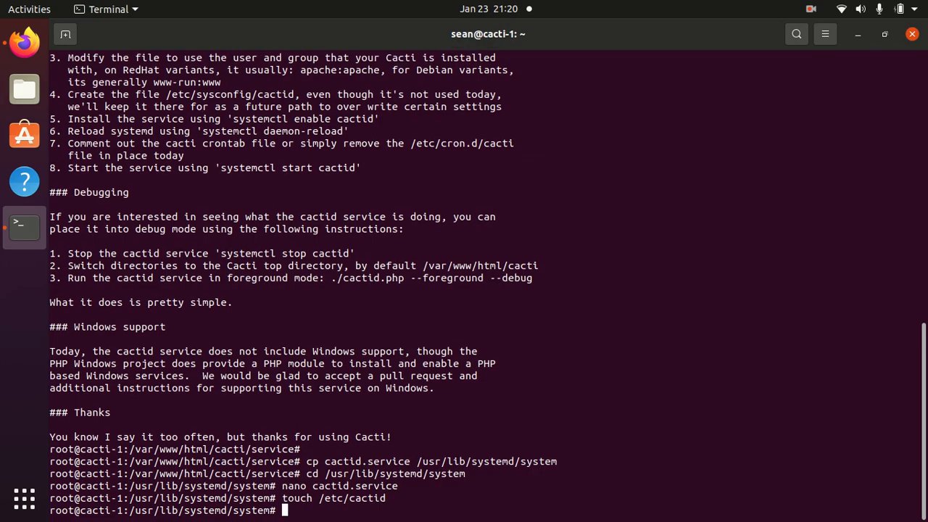
# Reload the systemd configuration with systemctl daemon-reload
pyautogui.write('systemctl')
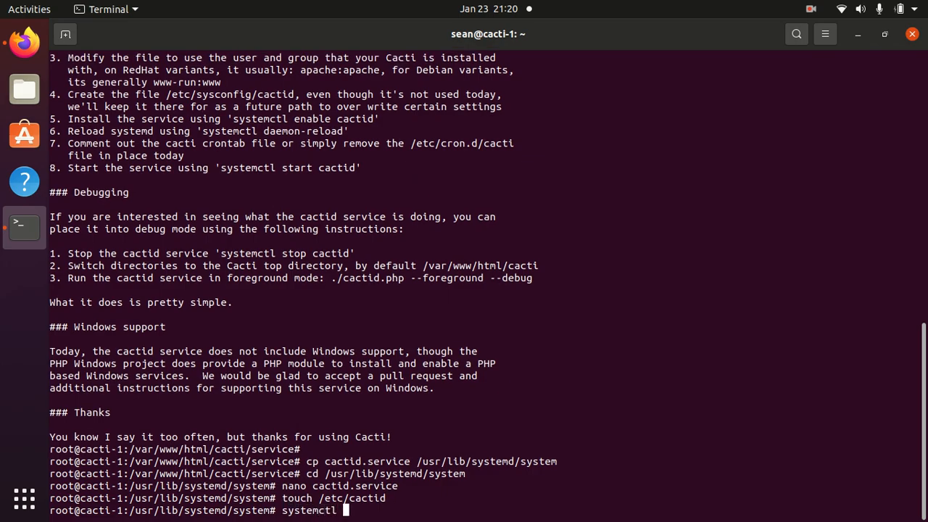
pyautogui.write('reload')
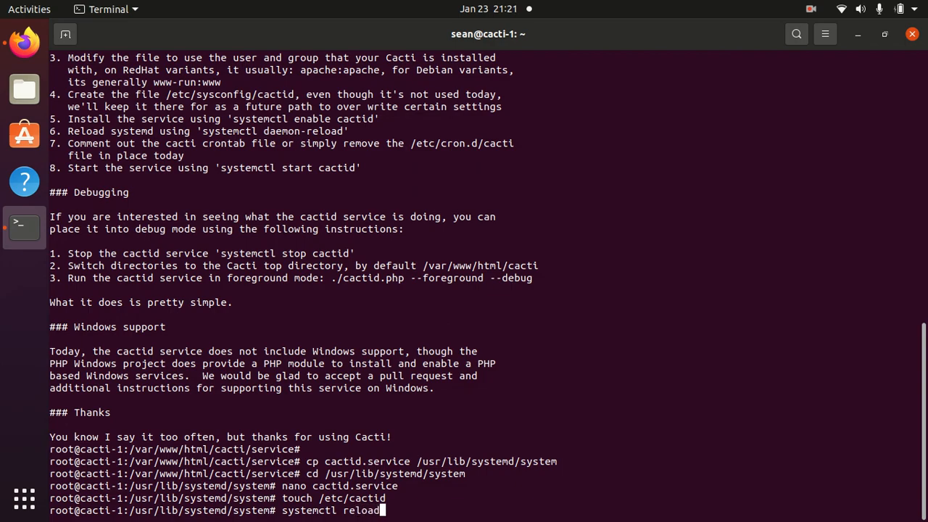
pyautogui.write('-system')
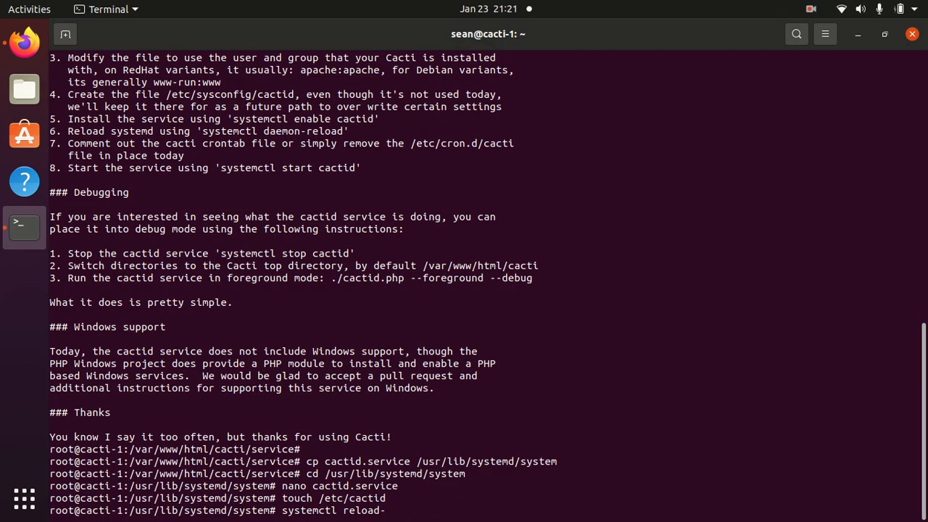
pyautogui.press('BackSpace')
pyautogui.write('daemon-')
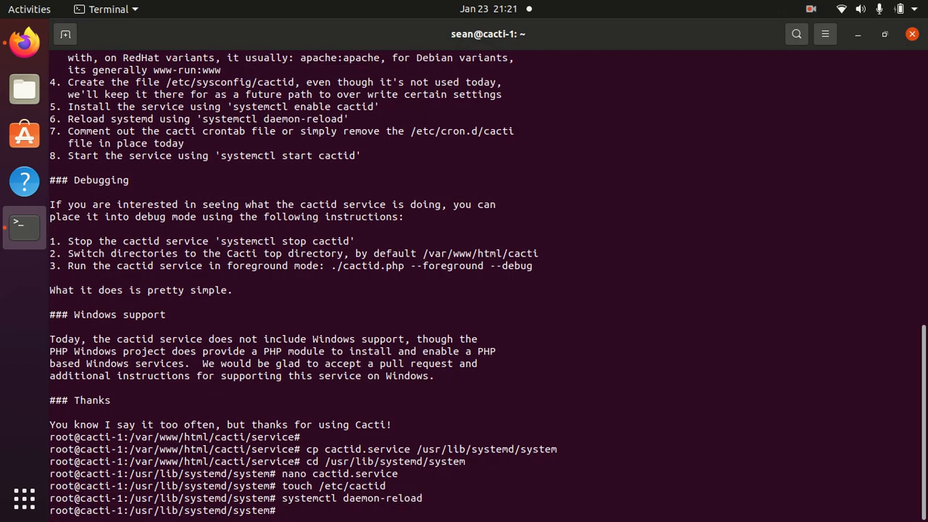
# Run 'systemctl start cactid' and begin typing 'systemctl status cactid'
pyautogui.write('systemctl s')
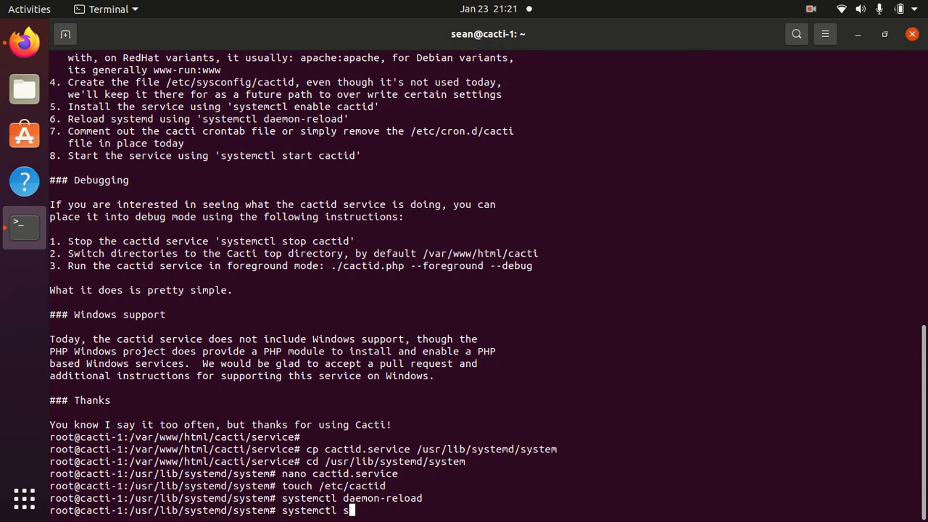
pyautogui.write('tart')
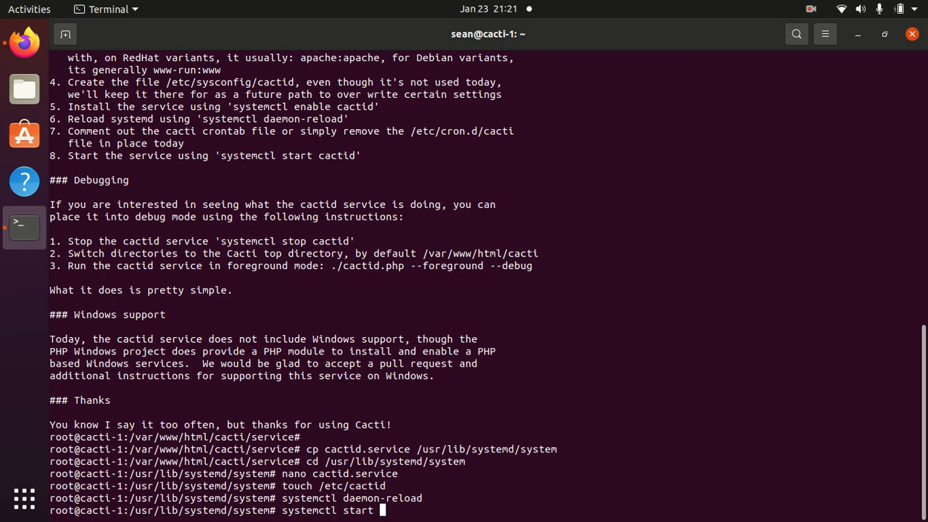
pyautogui.write('cactid')
pyautogui.write('systemc')
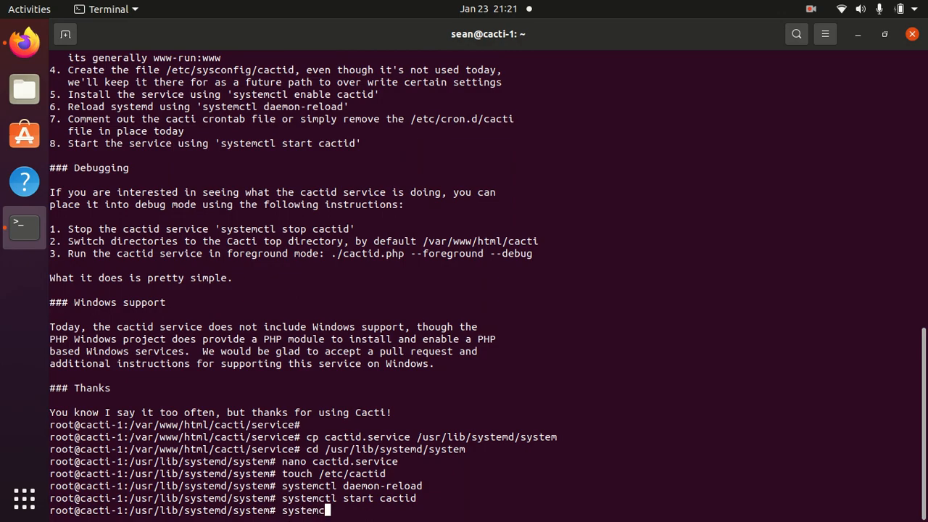
pyautogui.write('tl')
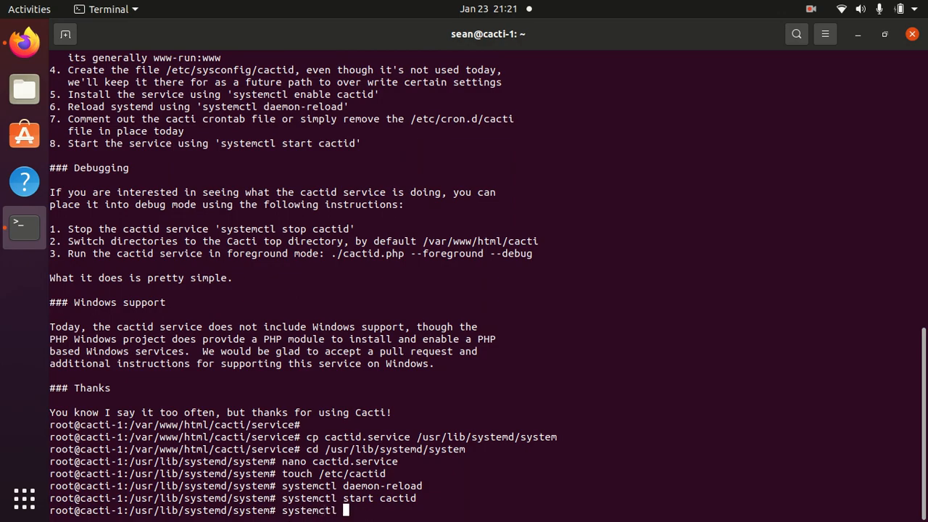
pyautogui.write('status cactid')
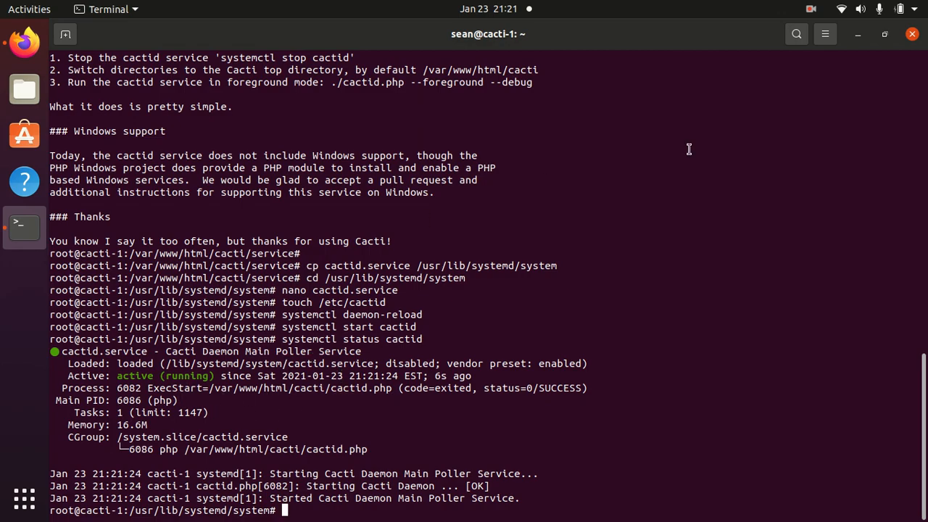
# Scroll up through the status output to confirm cactid is active (running)
pyautogui.scroll(3)
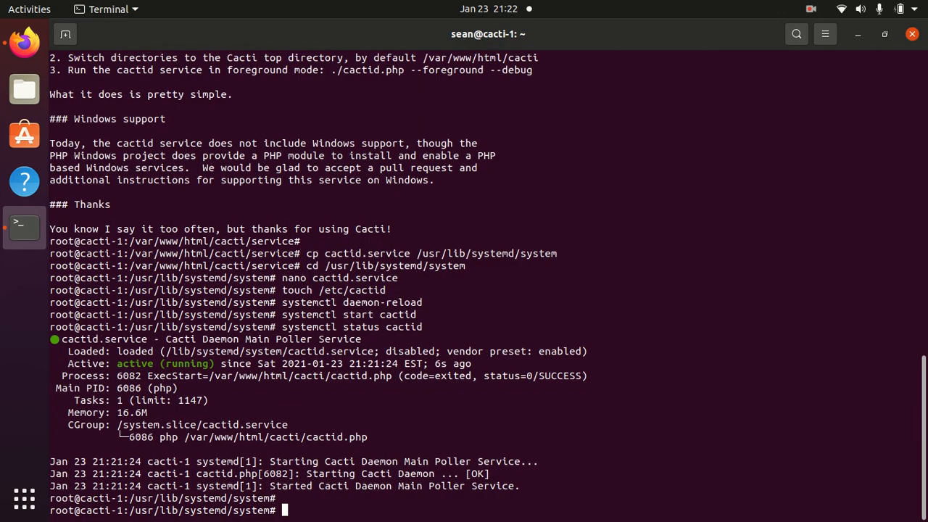
# Comment out the poller.php line in /etc/cron.d/www-data with # and save
pyautogui.write('cd /etc')
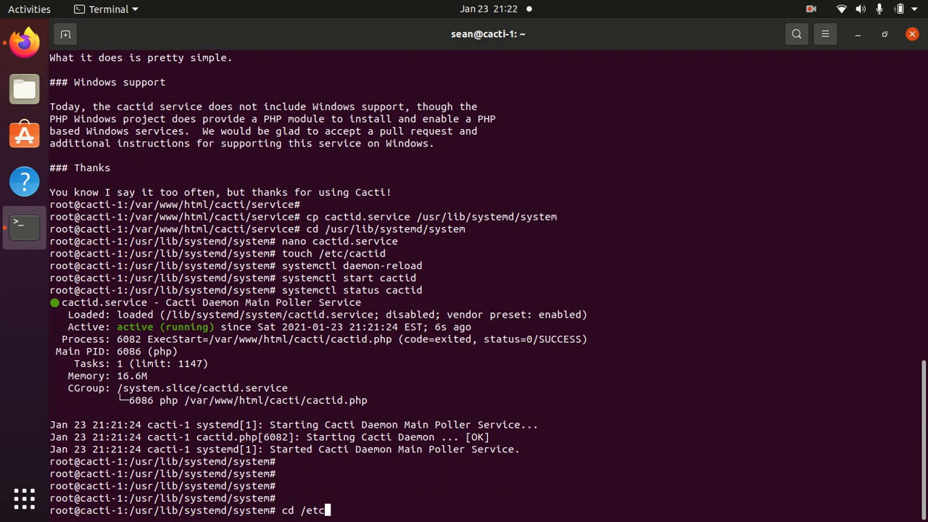
pyautogui.write('/cron.d')
pyautogui.write('ls')
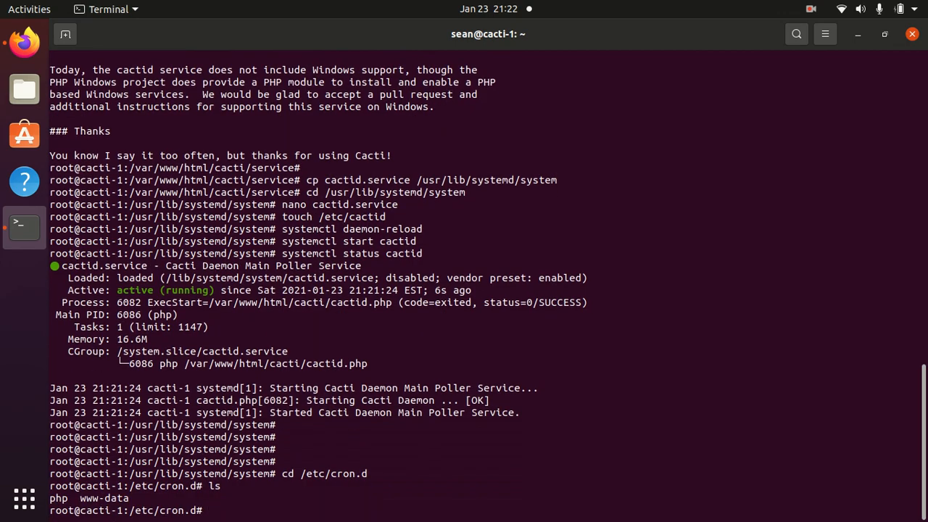
pyautogui.write('nano')
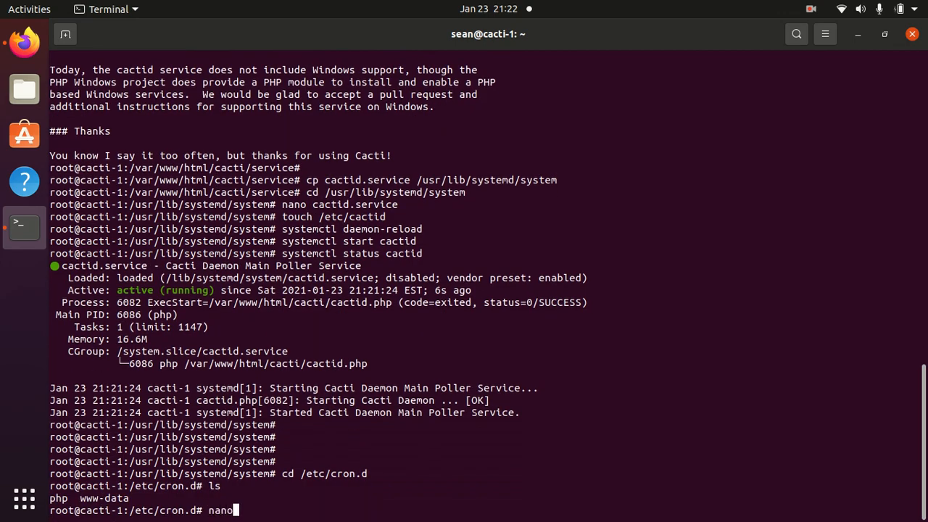
pyautogui.write('www-data')
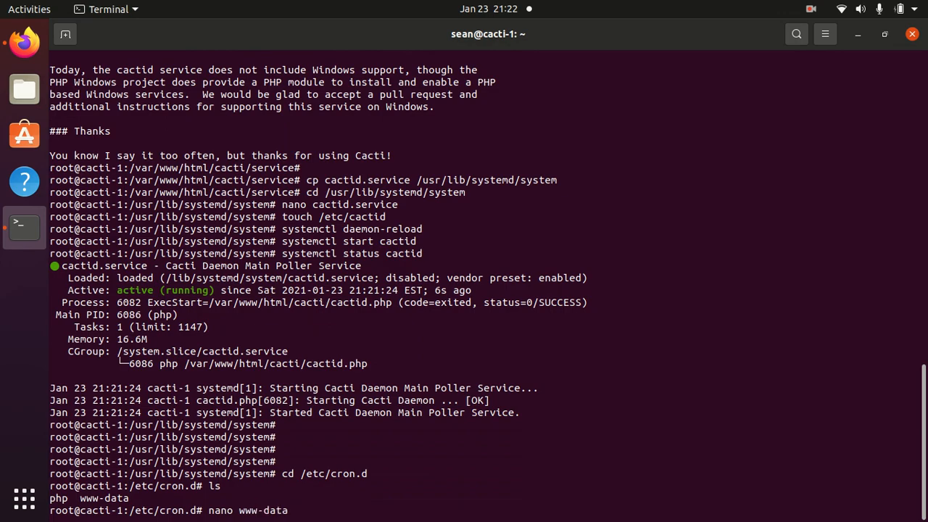
pyautogui.press('Return')
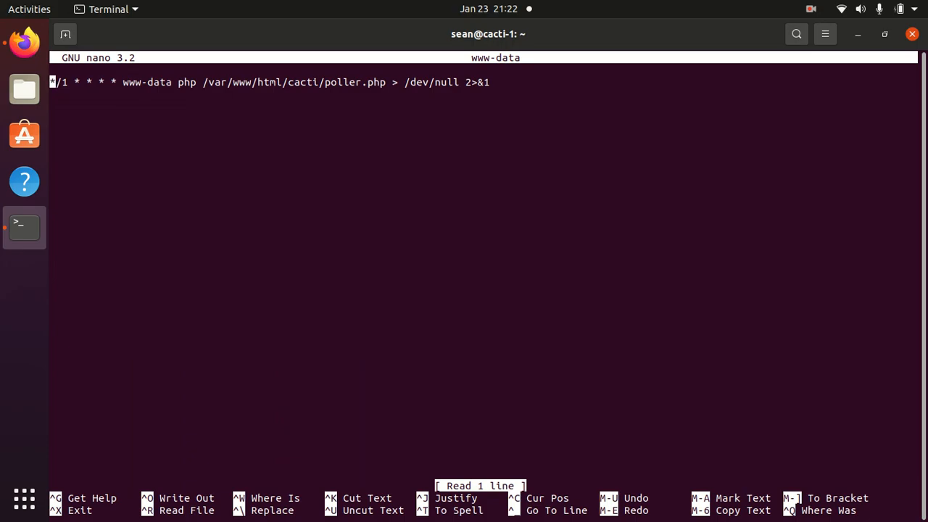
pyautogui.write('#')
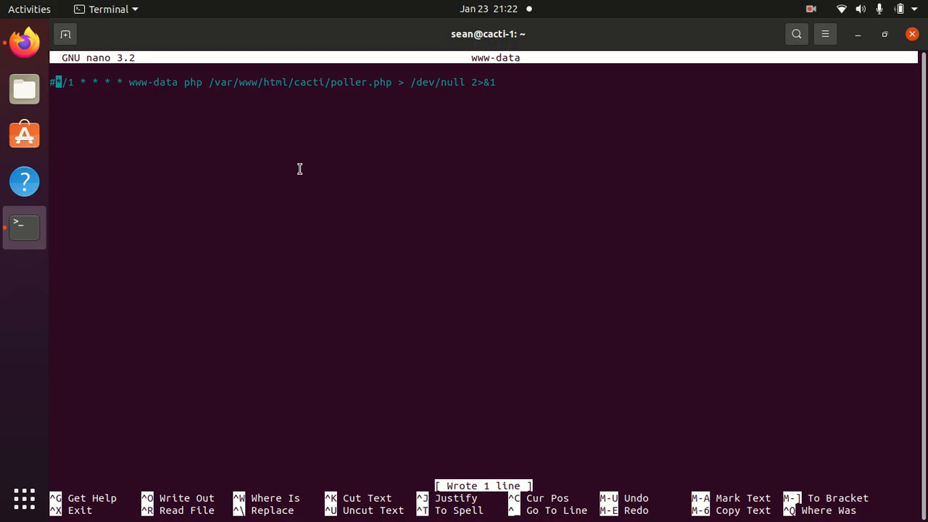
pyautogui.press('ctrl+o')
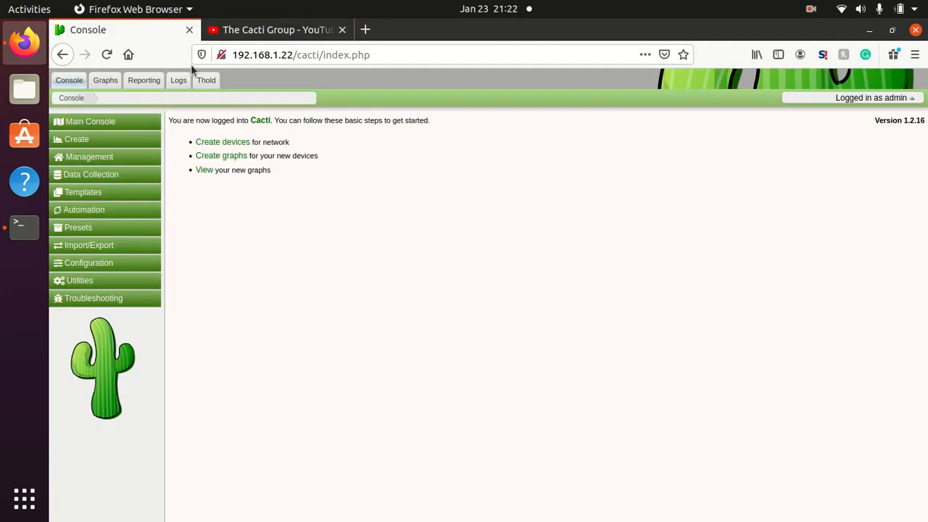
# Filter the Cacti log to Stats entries matching 'spine'
pyautogui.click(178, 80)
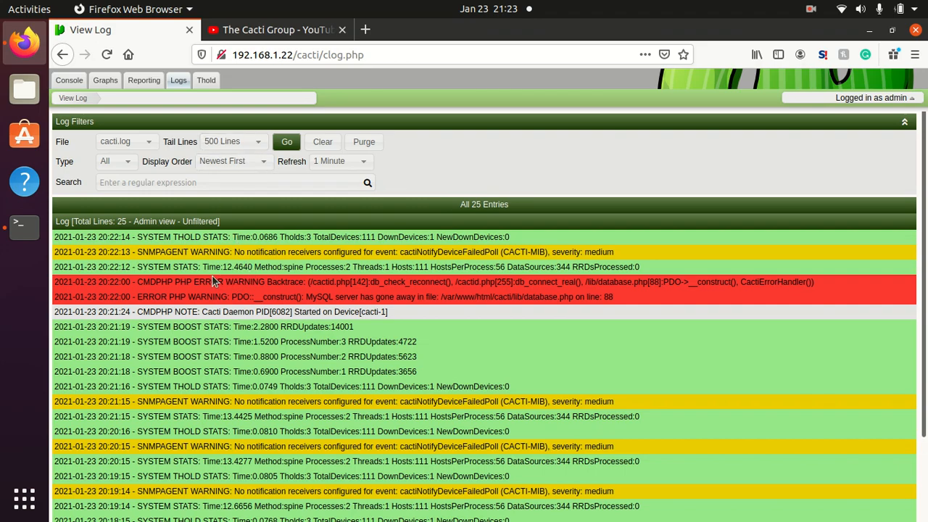
pyautogui.moveTo(240, 280)
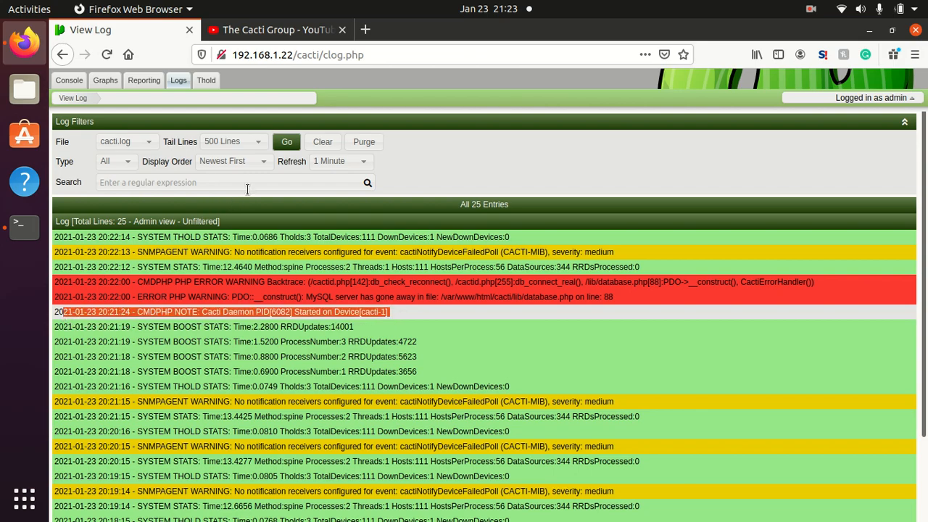
pyautogui.click(116, 161)
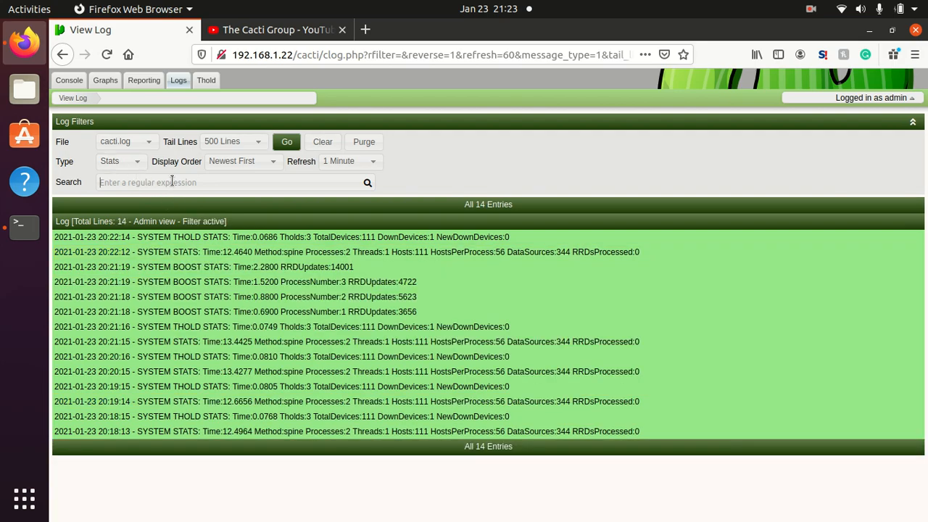
pyautogui.write('spine')
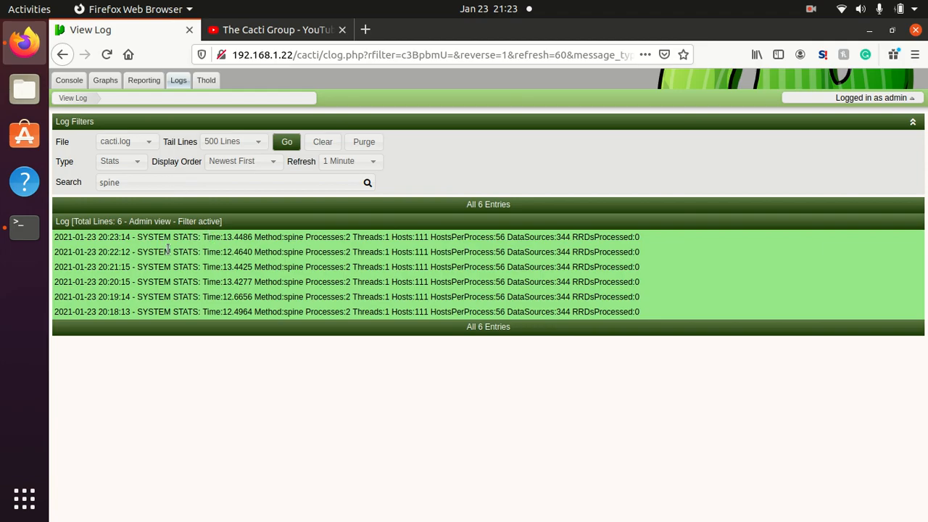
pyautogui.moveTo(62, 76)
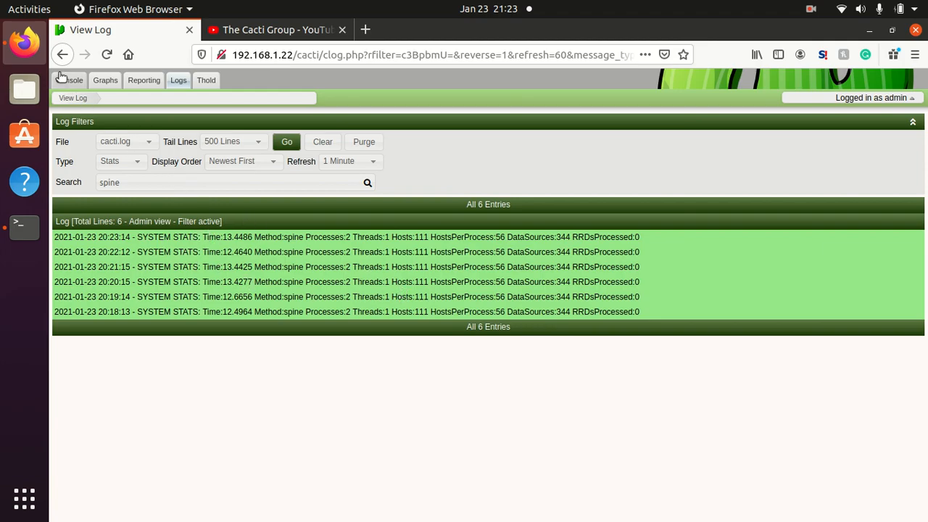
pyautogui.click(69, 79)
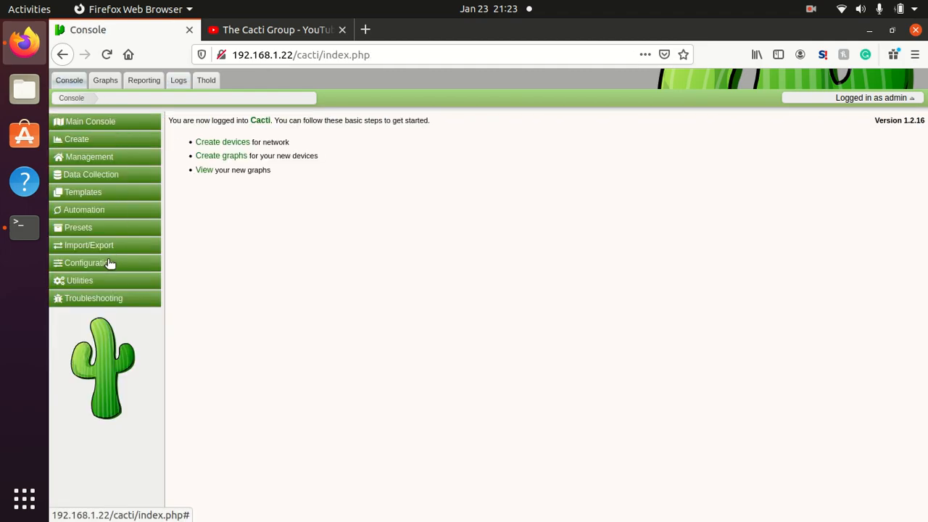
pyautogui.click(88, 263)
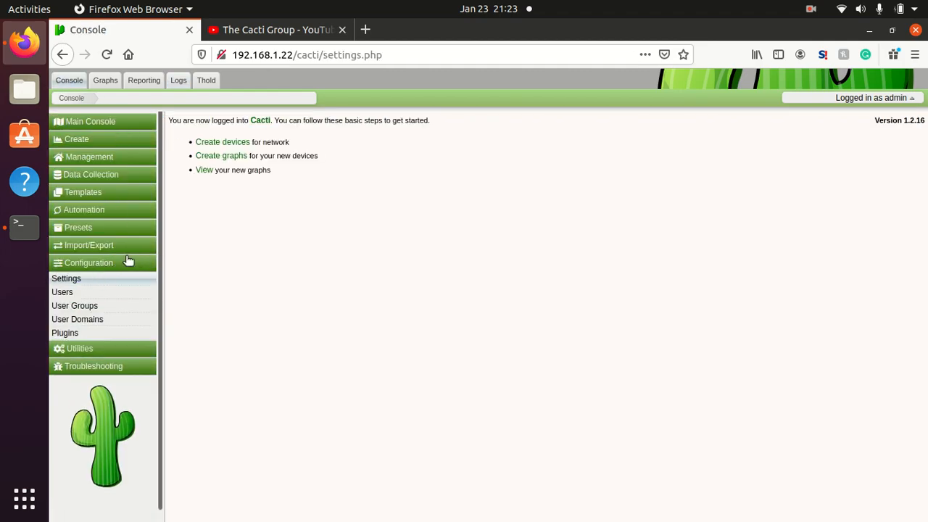
pyautogui.click(66, 279)
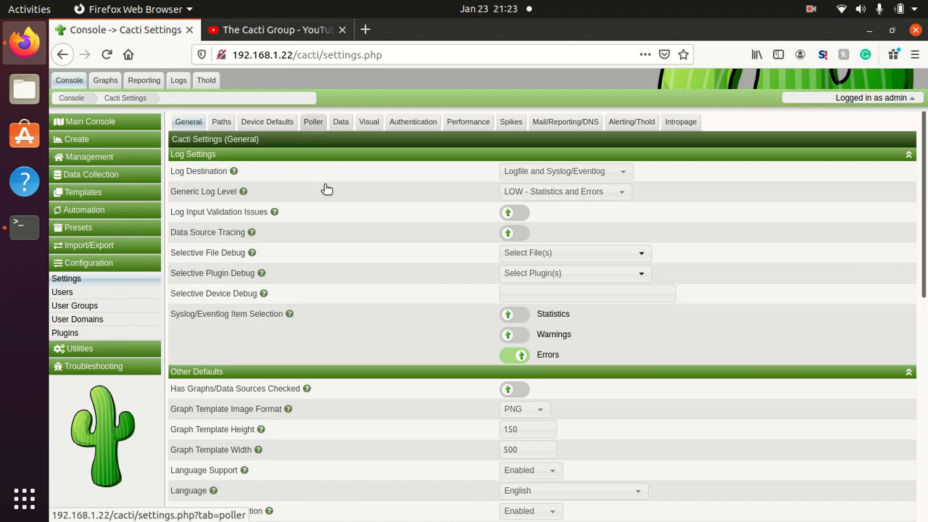
pyautogui.click(313, 121)
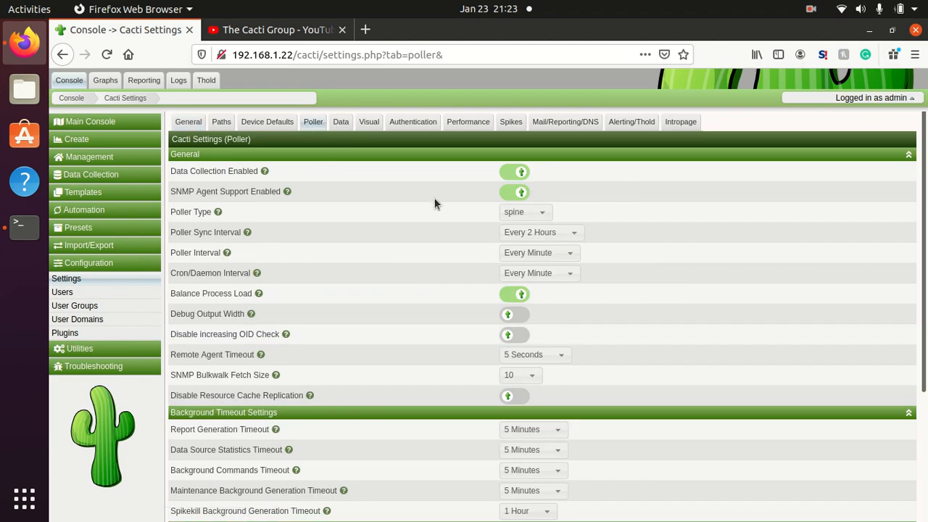
pyautogui.moveTo(412, 279)
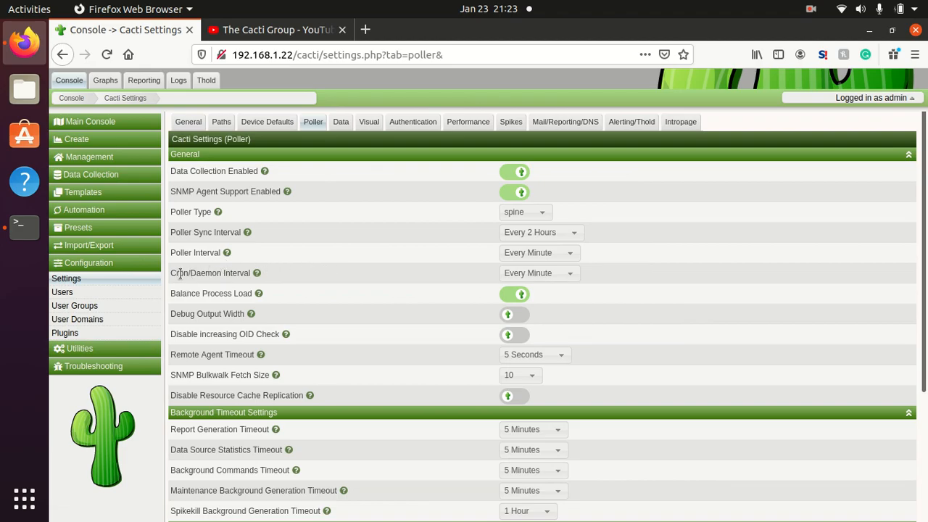
pyautogui.moveTo(521, 294)
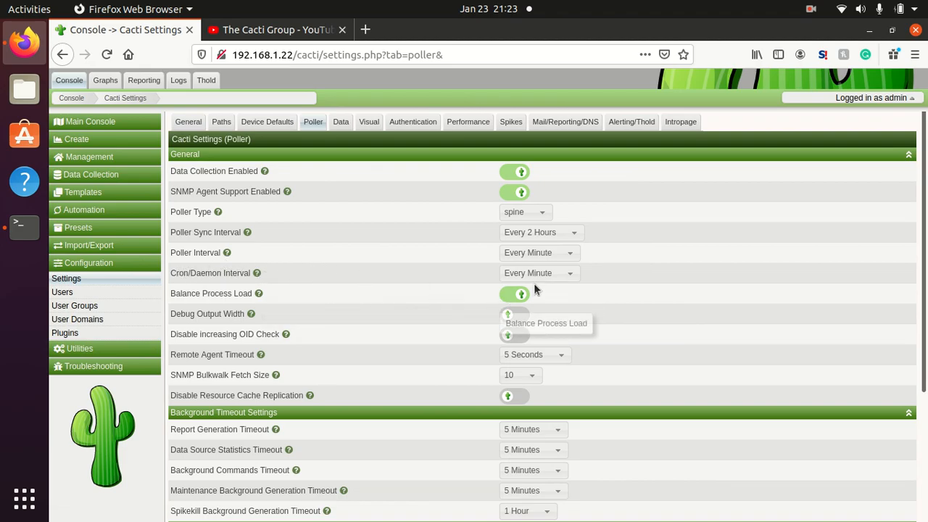
pyautogui.moveTo(408, 289)
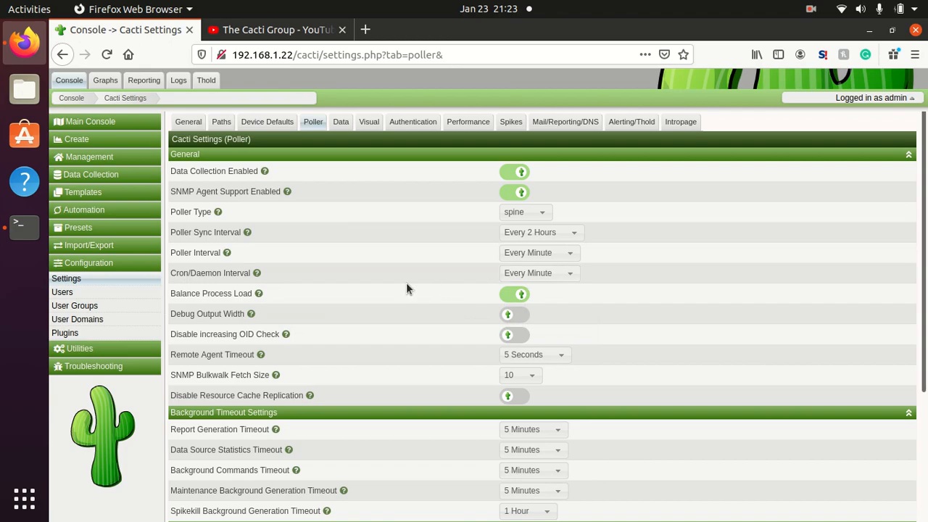
pyautogui.moveTo(178, 80)
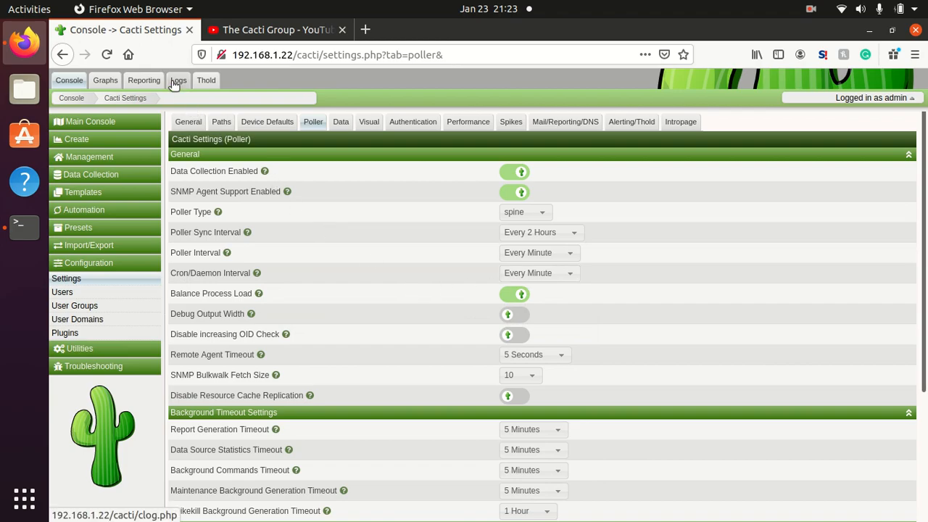
pyautogui.click(178, 80)
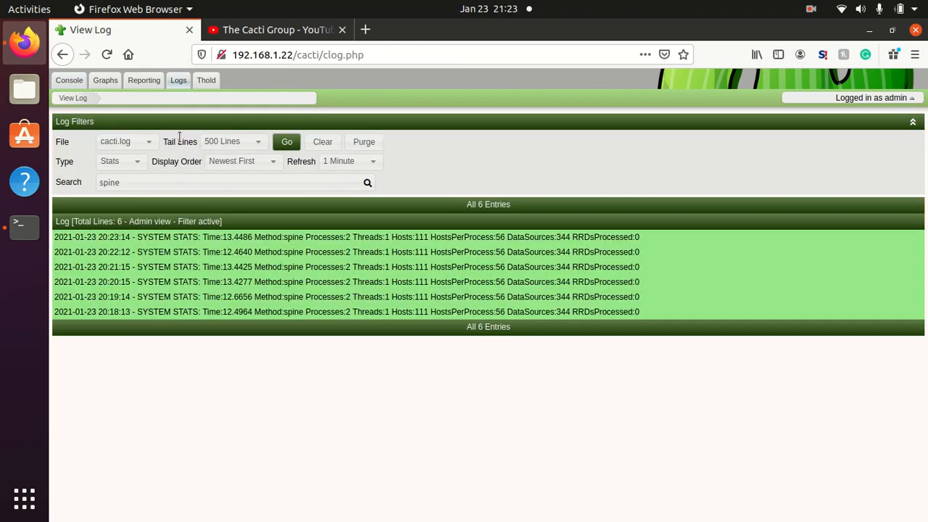